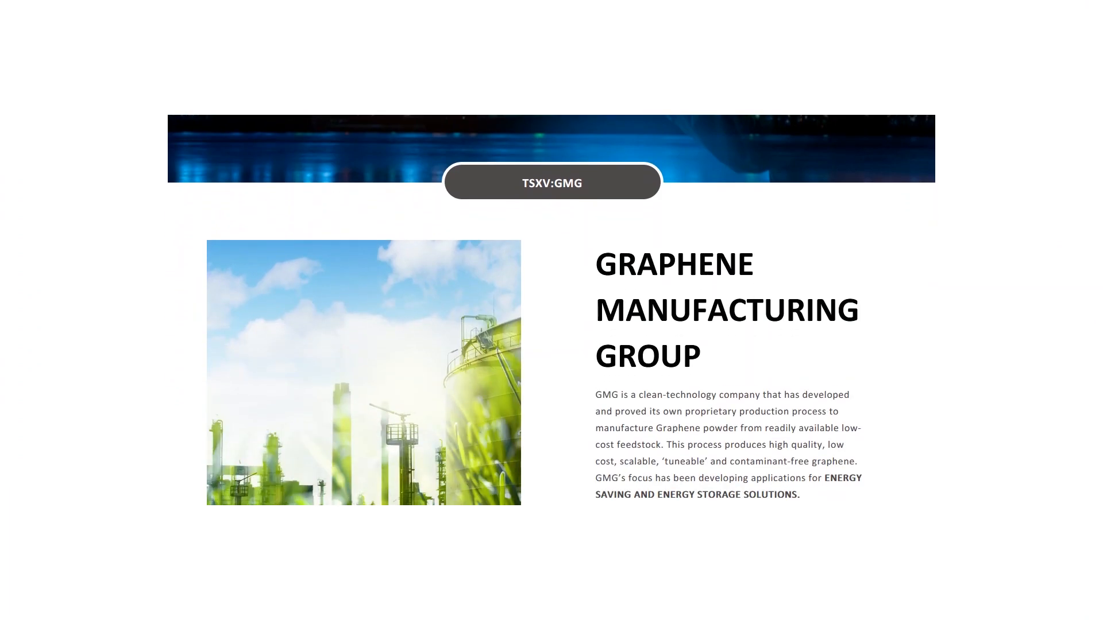
pyautogui.scroll(-3)
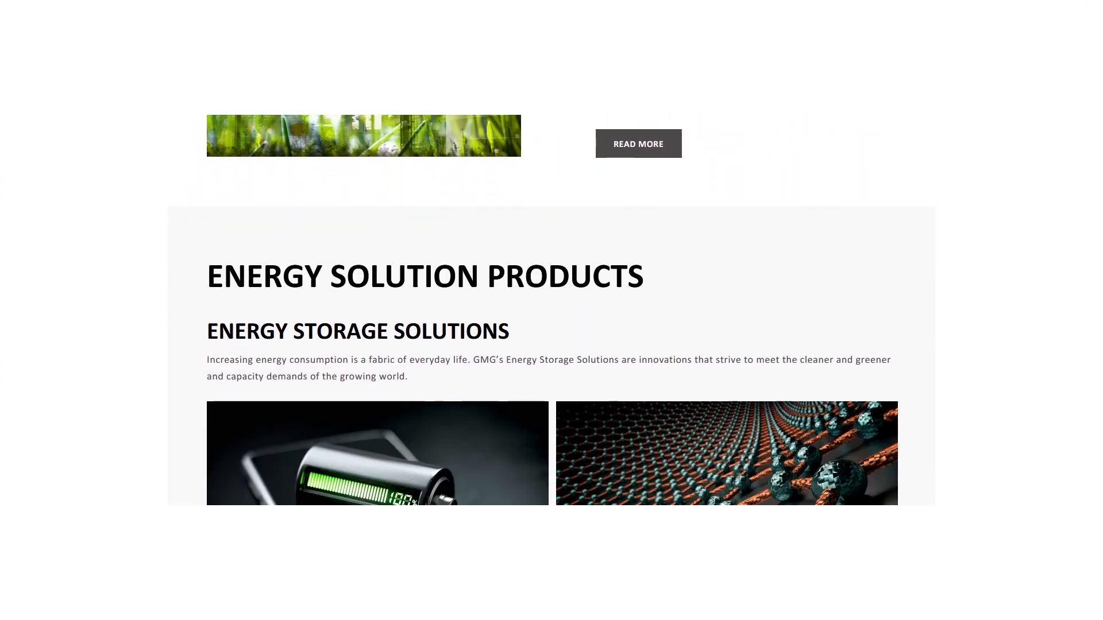
pyautogui.scroll(-3)
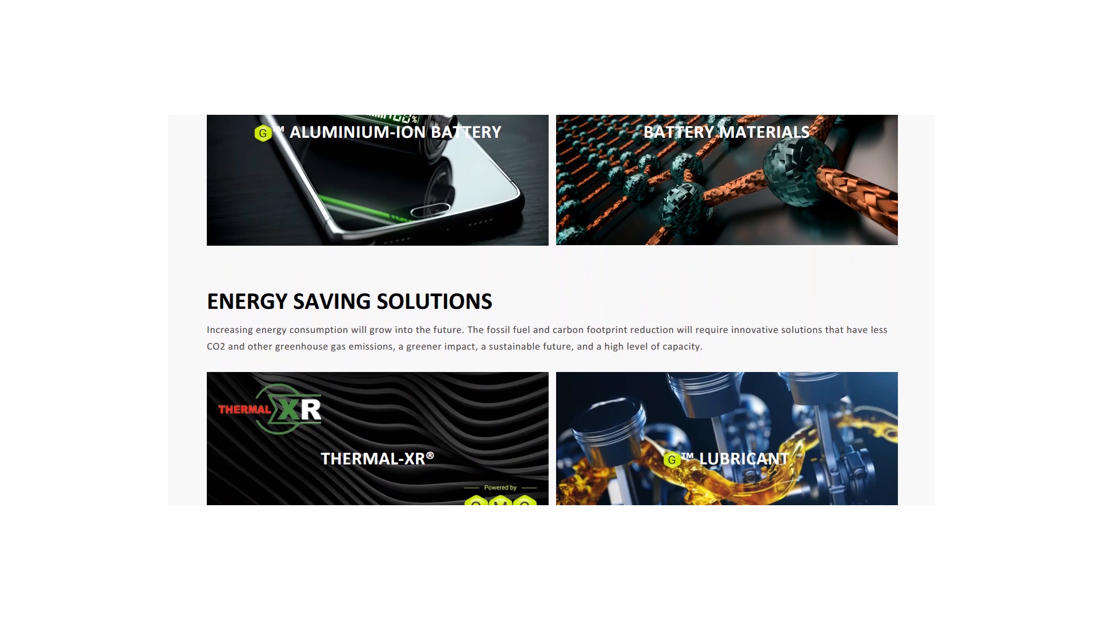